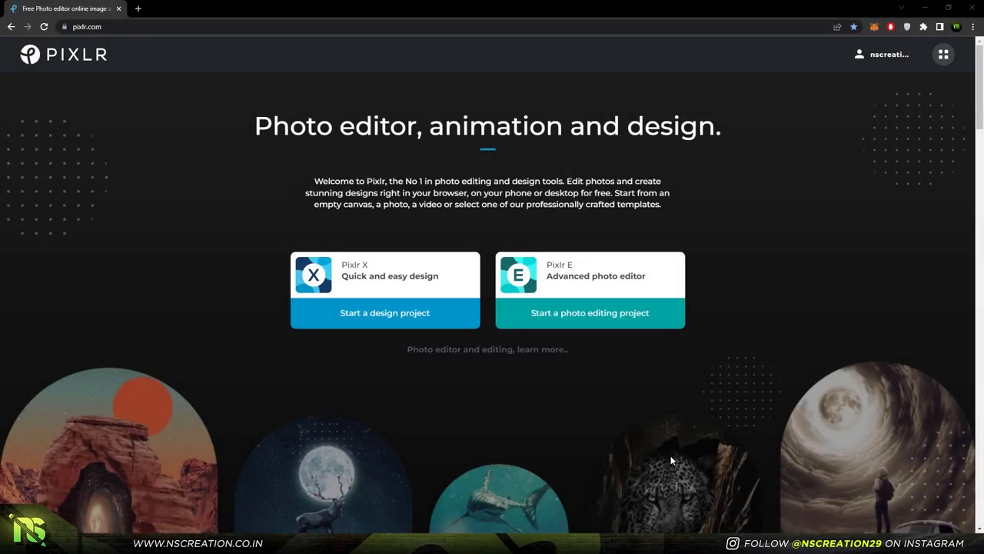
{"action": "mouse_move", "coordinate": [575, 428]}
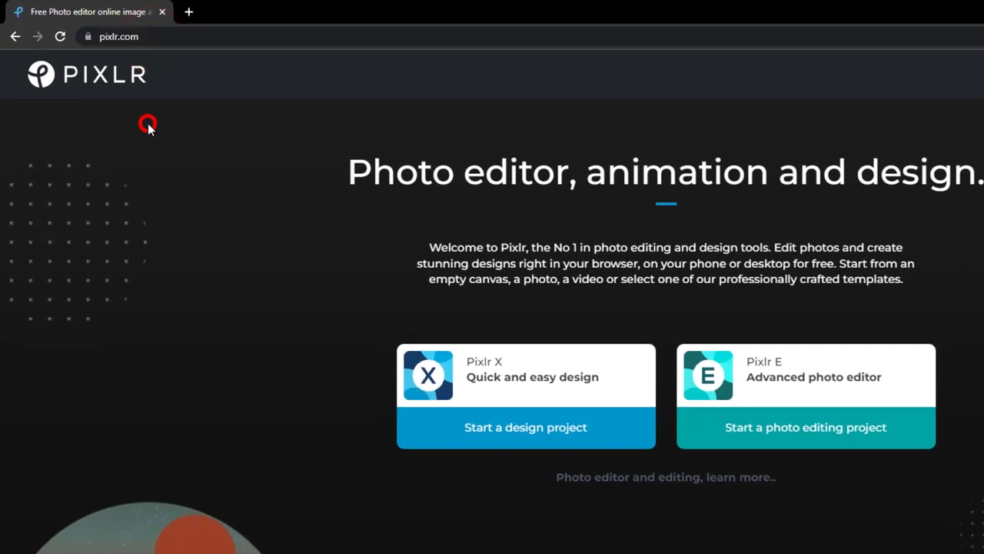
{"action": "mouse_move", "coordinate": [350, 335]}
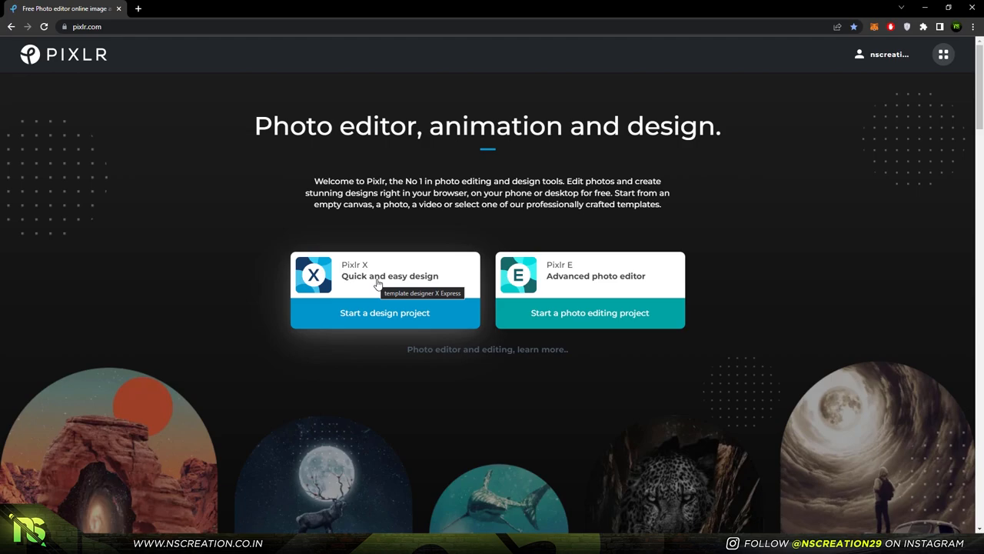
{"action": "mouse_move", "coordinate": [406, 283]}
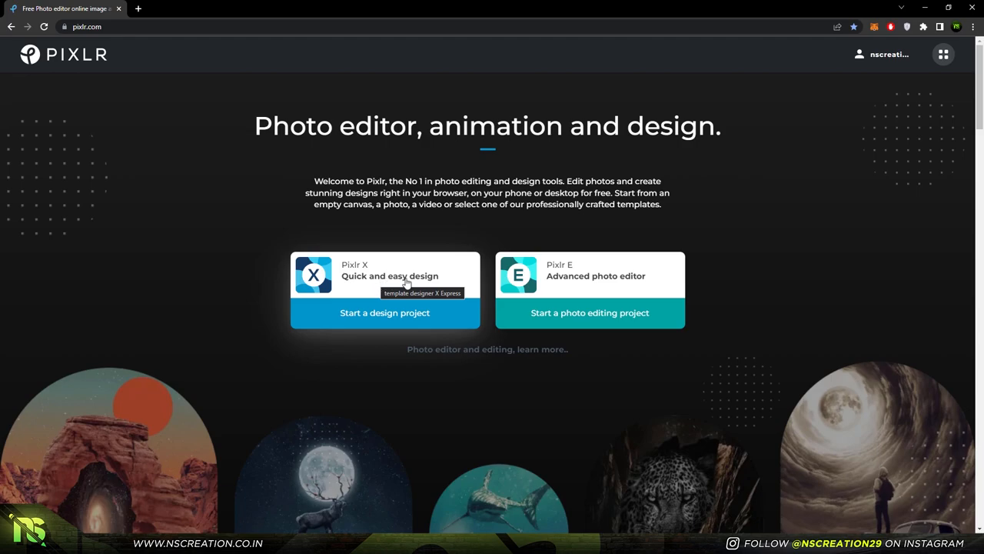
{"action": "mouse_move", "coordinate": [566, 290]}
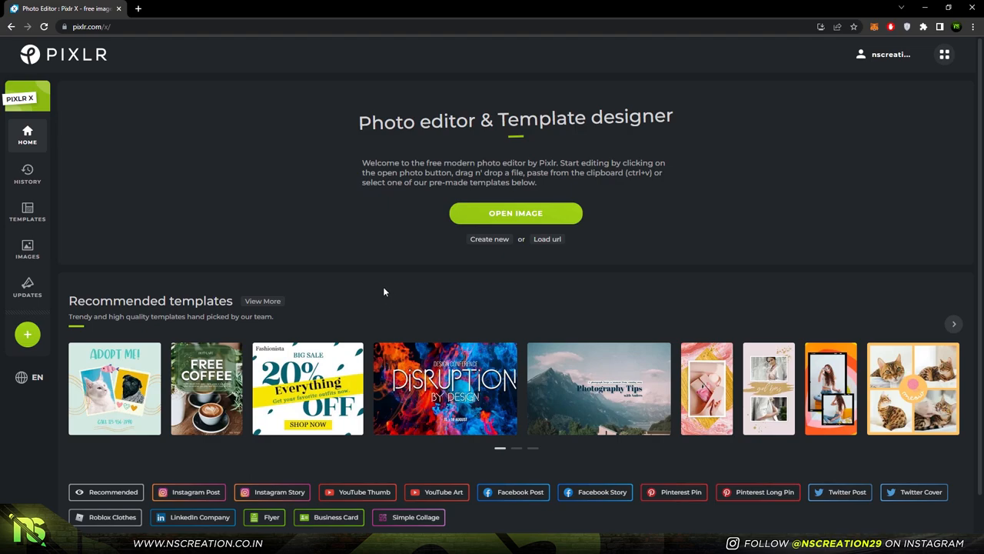
{"action": "mouse_move", "coordinate": [326, 268]}
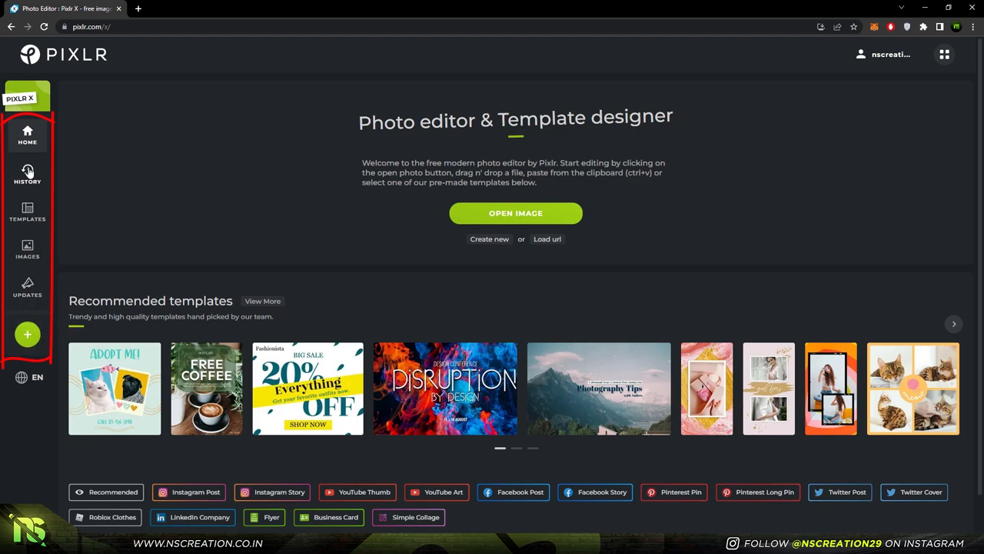
Step: View the empty project history, then bring up the Templates gallery
{"action": "left_click", "coordinate": [27, 172]}
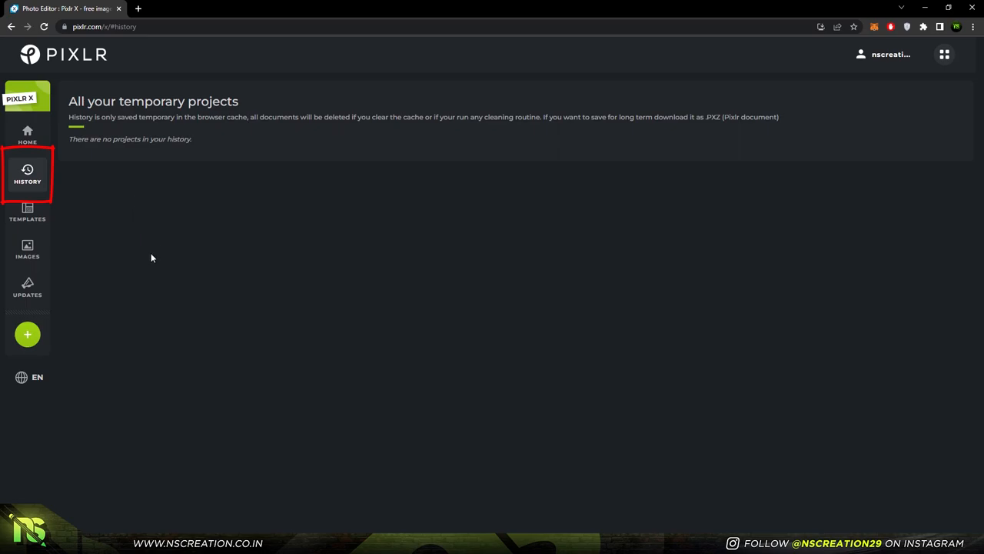
{"action": "mouse_move", "coordinate": [146, 262]}
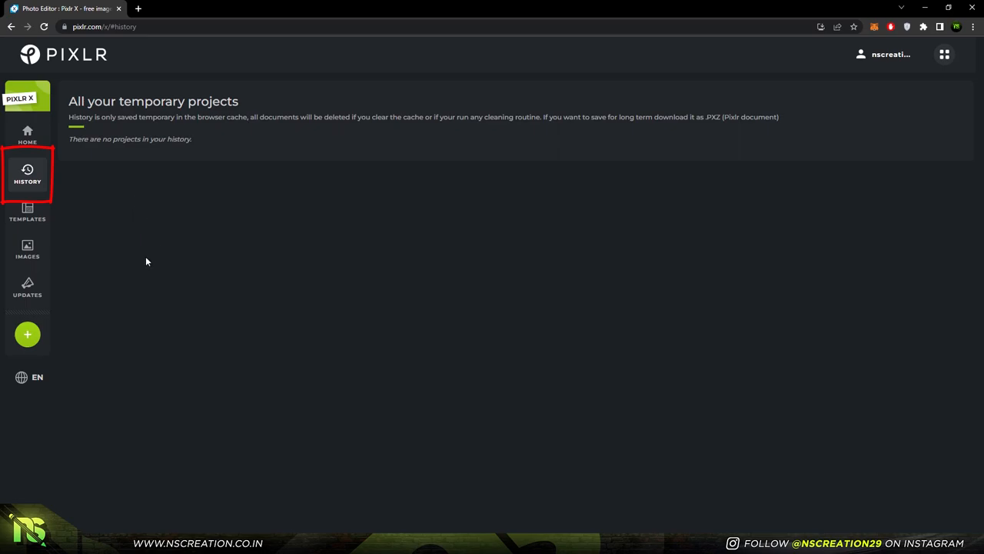
{"action": "left_click", "coordinate": [28, 212]}
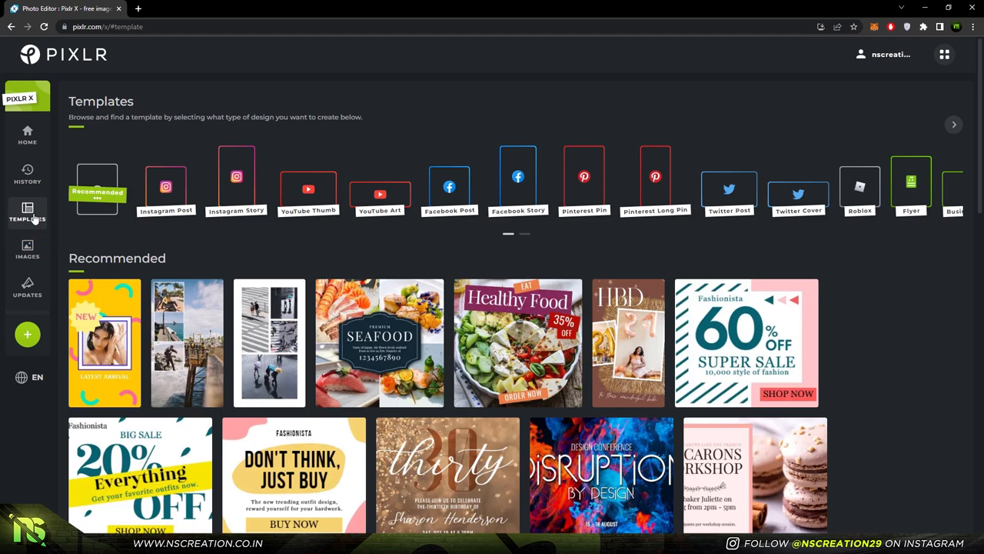
Step: Search the stock image library for 'model' photos, scroll the results, then return Home
{"action": "left_click", "coordinate": [28, 249]}
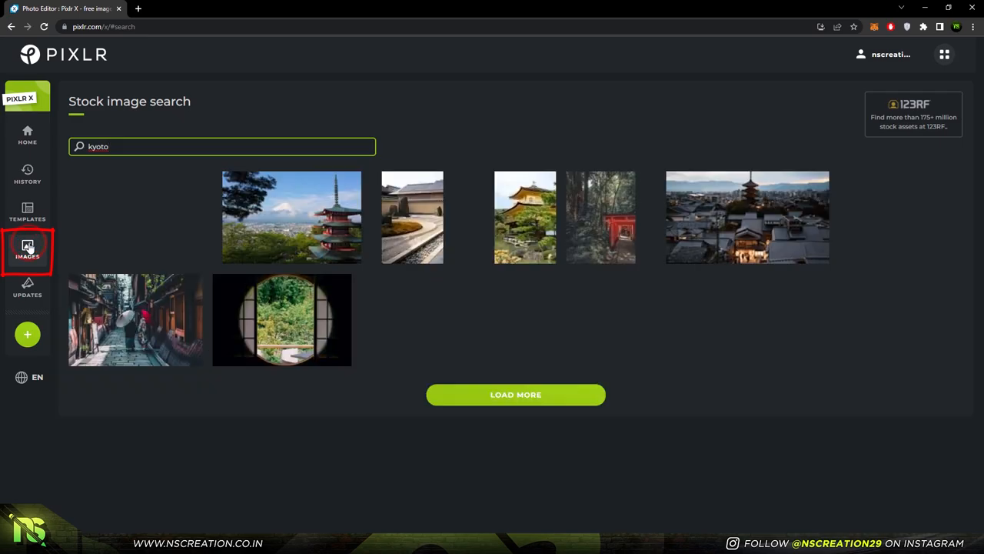
{"action": "left_click", "coordinate": [516, 394]}
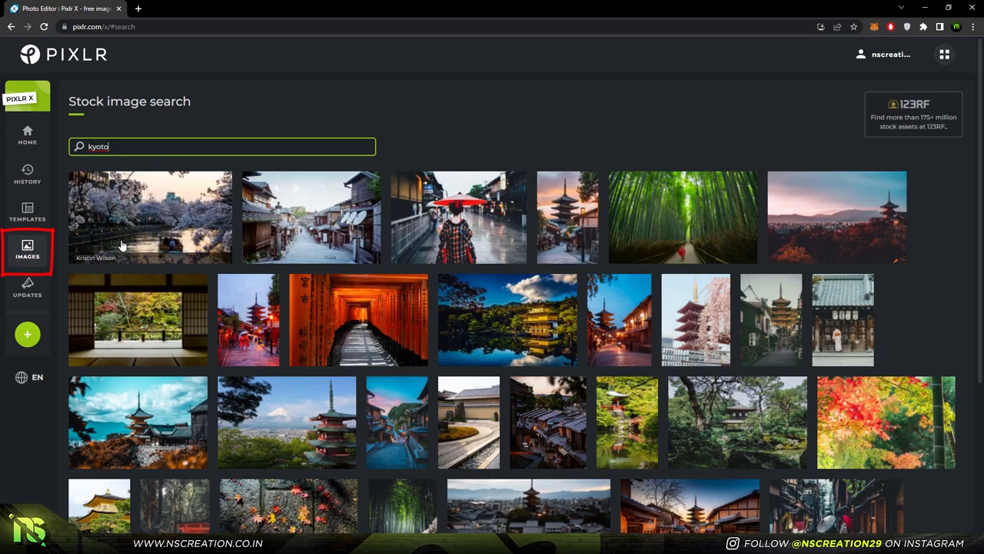
{"action": "mouse_move", "coordinate": [150, 243]}
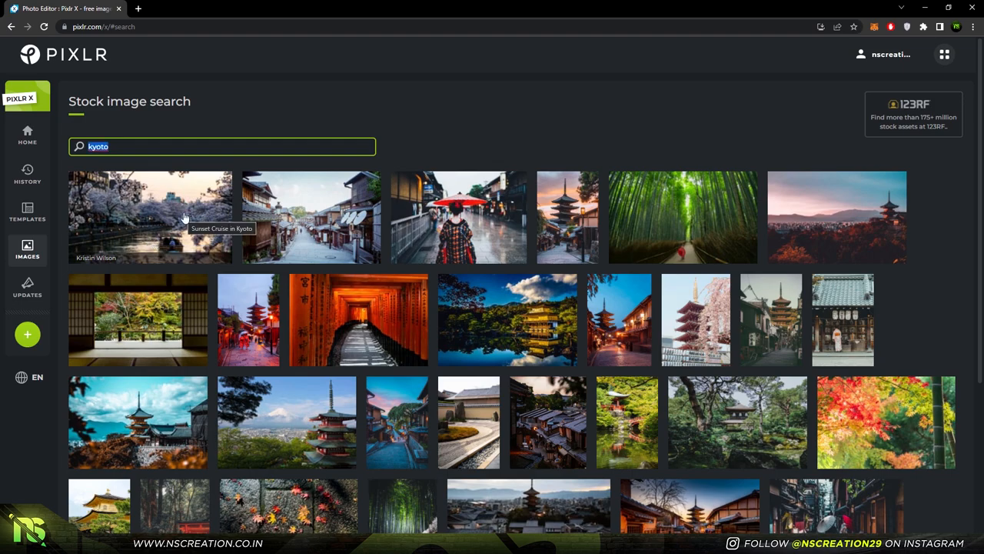
{"action": "type", "text": "model"}
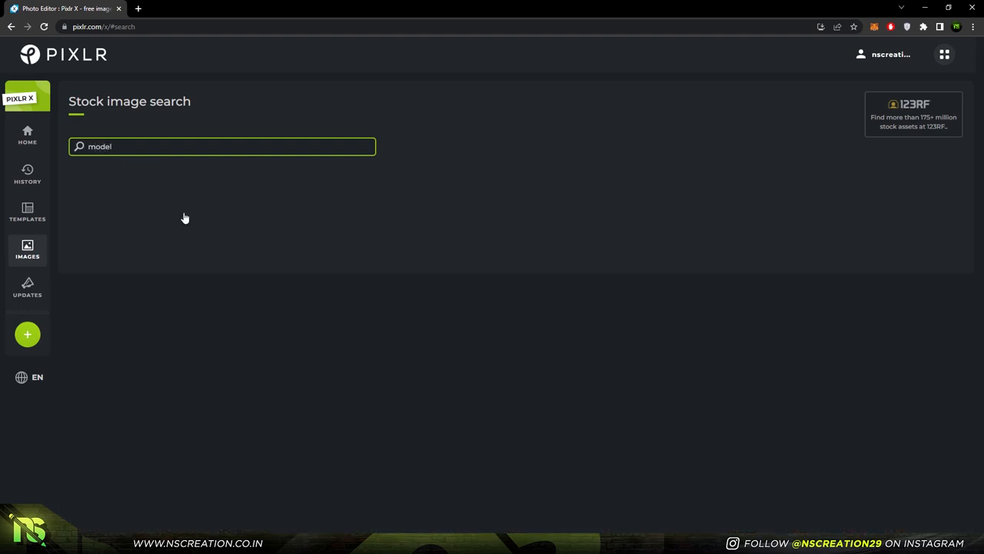
{"action": "key", "text": "Enter"}
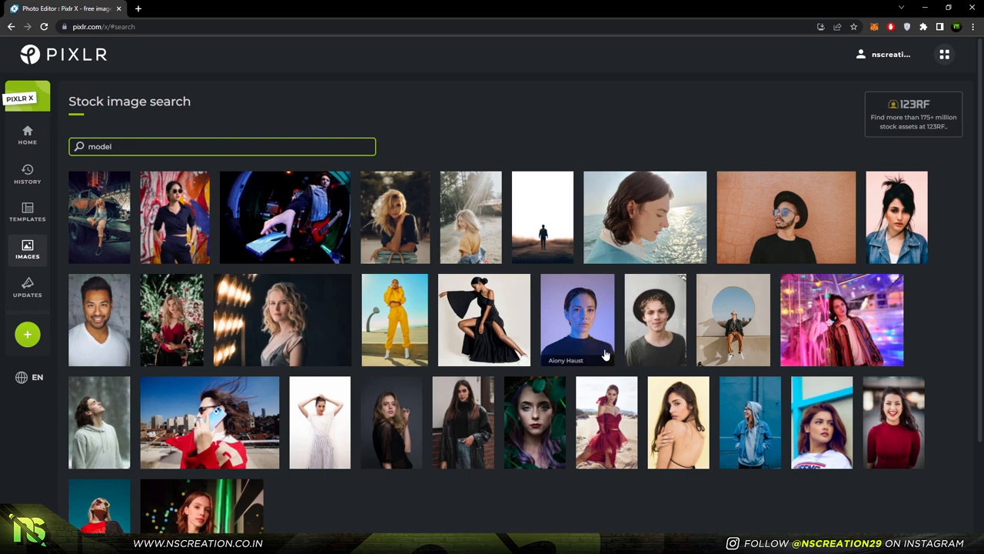
{"action": "scroll", "scroll_direction": "down", "scroll_amount": 3}
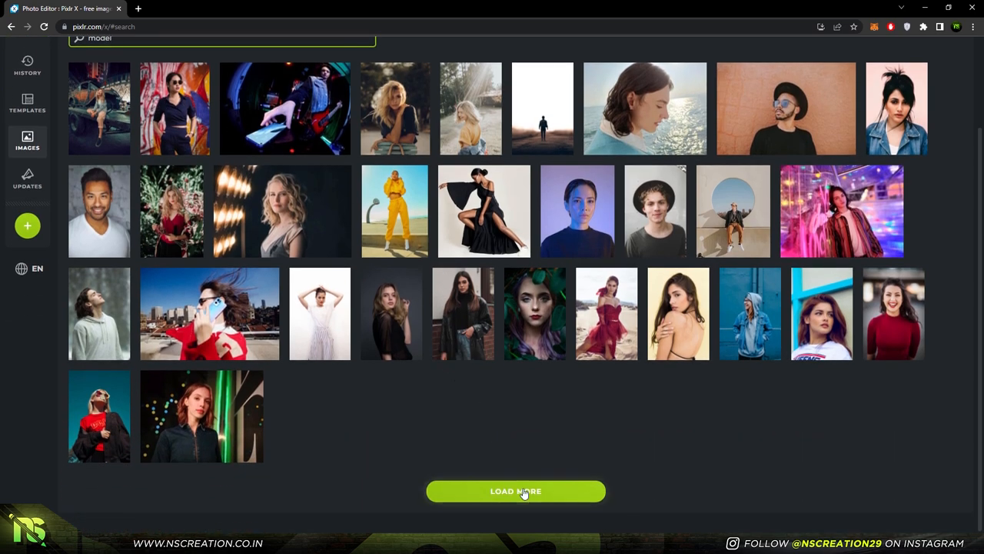
{"action": "left_click", "coordinate": [28, 95]}
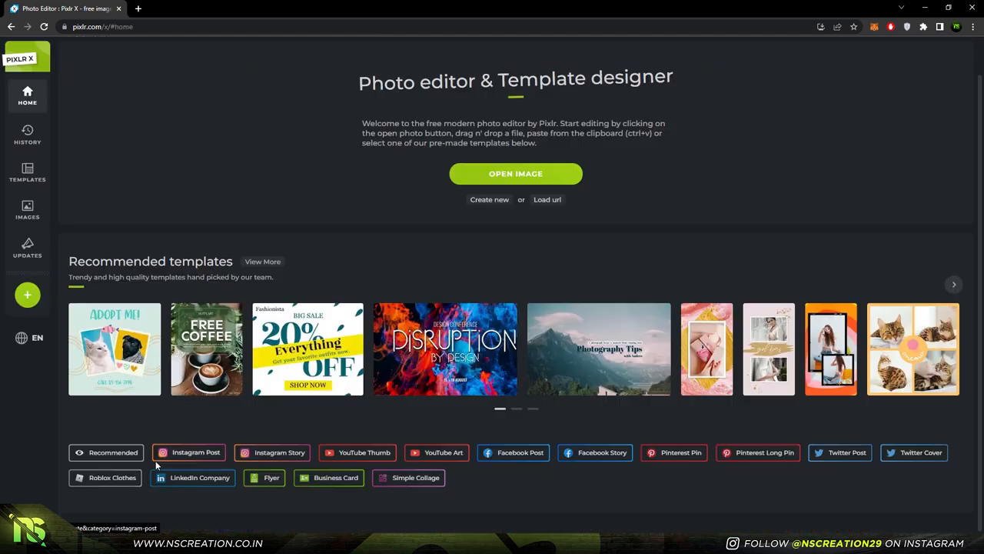
Step: Filter to Instagram Post templates and start editing the orange Coming Soon fashion template
{"action": "left_click", "coordinate": [187, 452]}
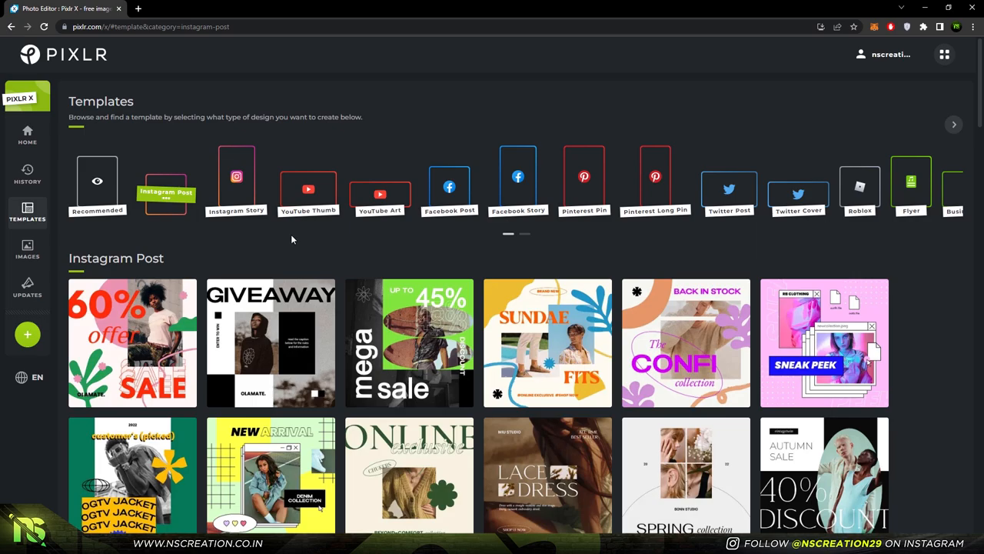
{"action": "scroll", "scroll_direction": "down", "scroll_amount": 3}
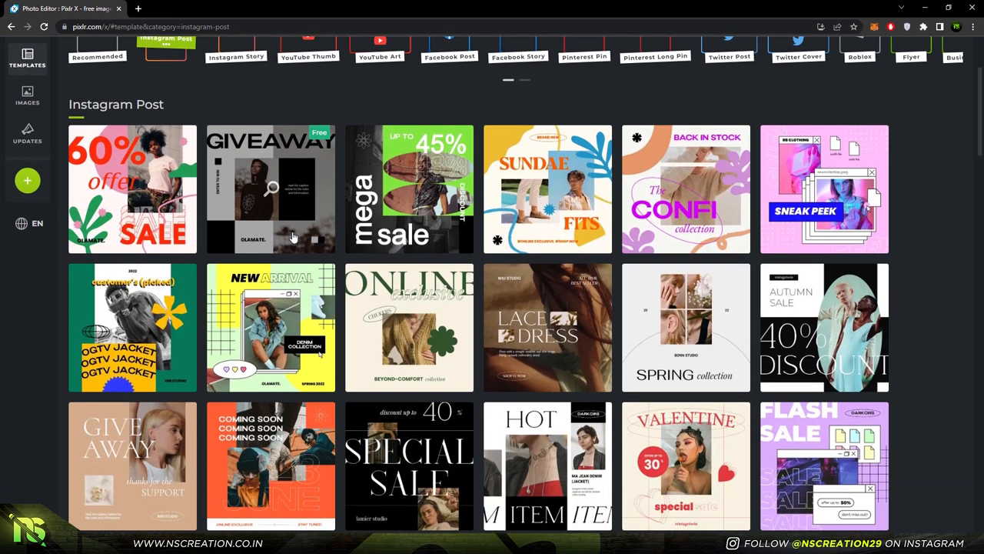
{"action": "scroll", "scroll_direction": "down", "scroll_amount": 3}
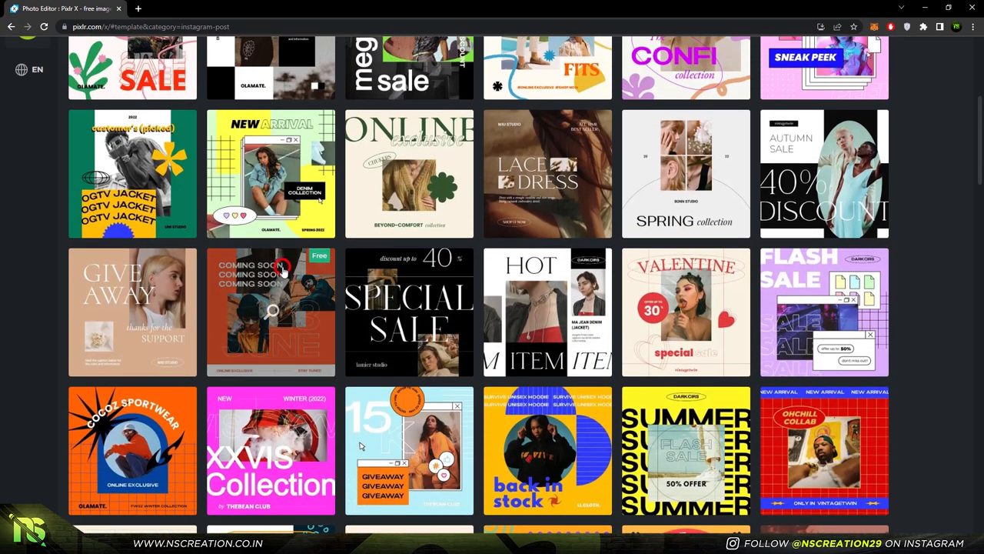
{"action": "left_click", "coordinate": [270, 311]}
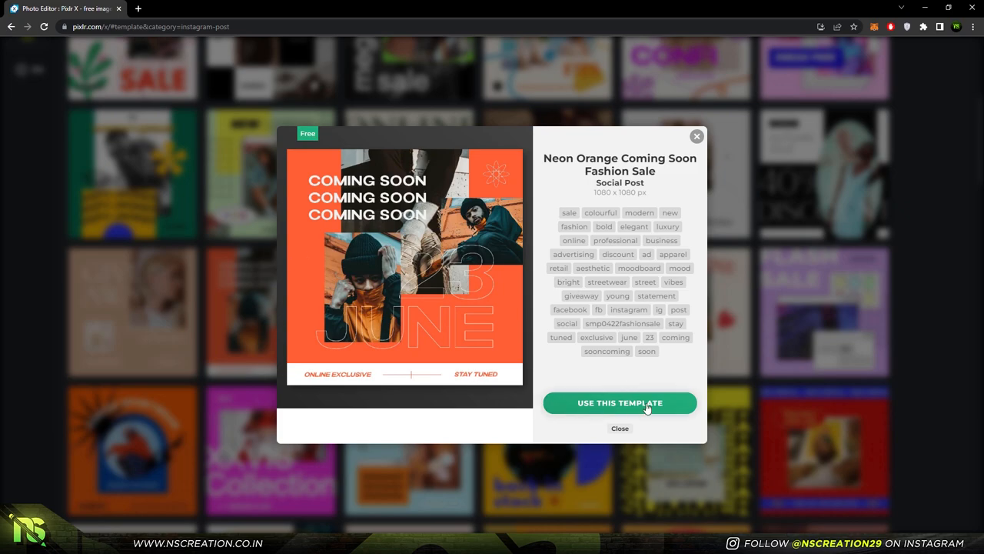
{"action": "left_click", "coordinate": [620, 403]}
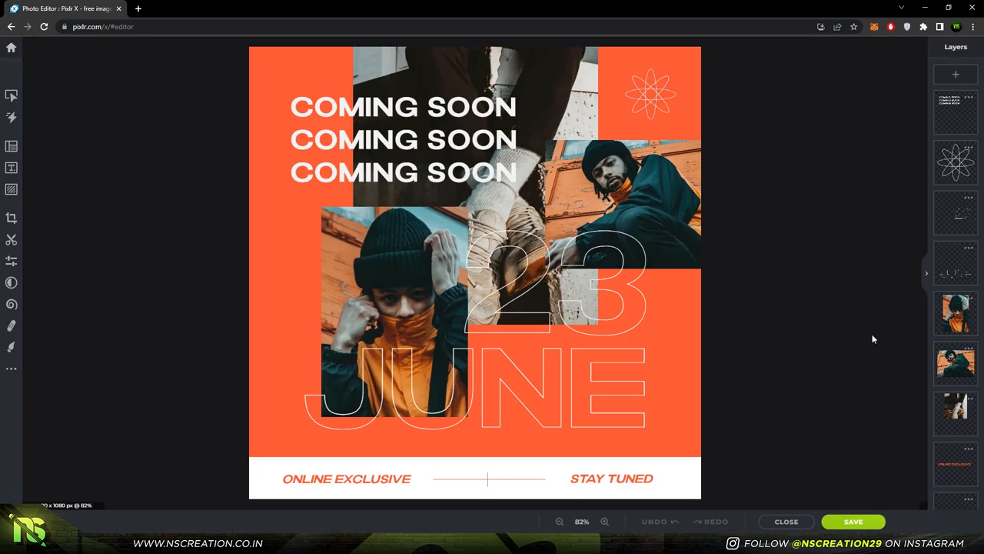
Step: Select and unlock the BC background layer, reveal its Transform settings and begin recolouring its fill
{"action": "left_click", "coordinate": [956, 111]}
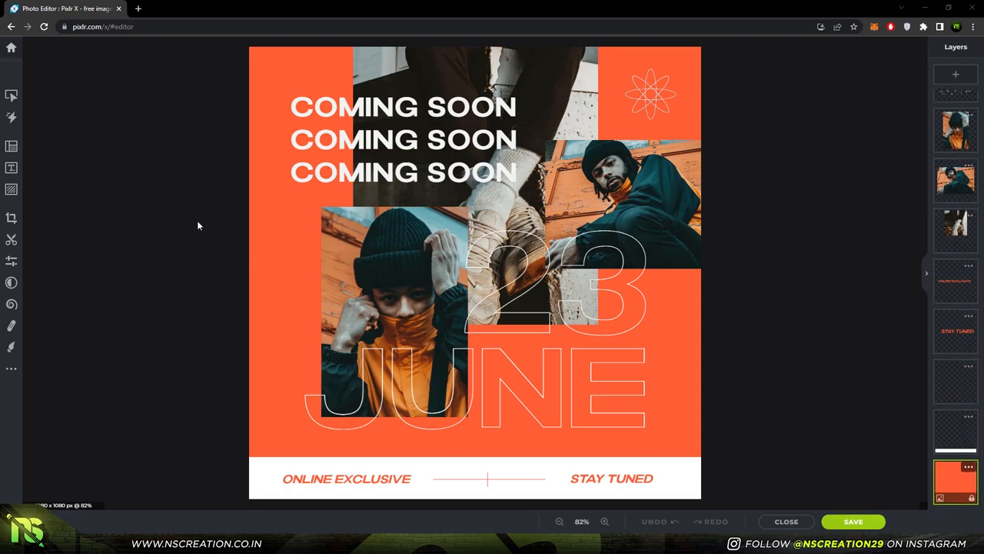
{"action": "mouse_move", "coordinate": [12, 95]}
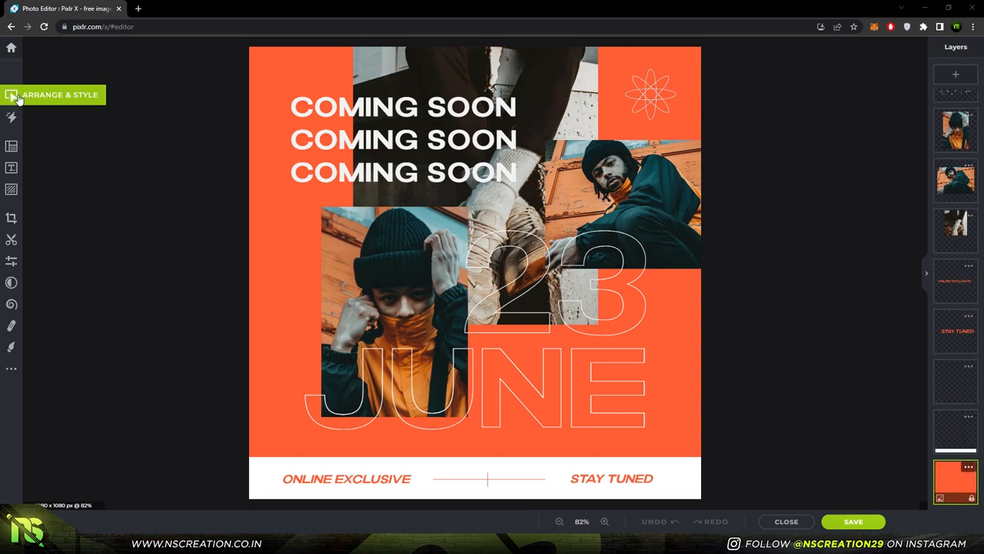
{"action": "mouse_move", "coordinate": [11, 146]}
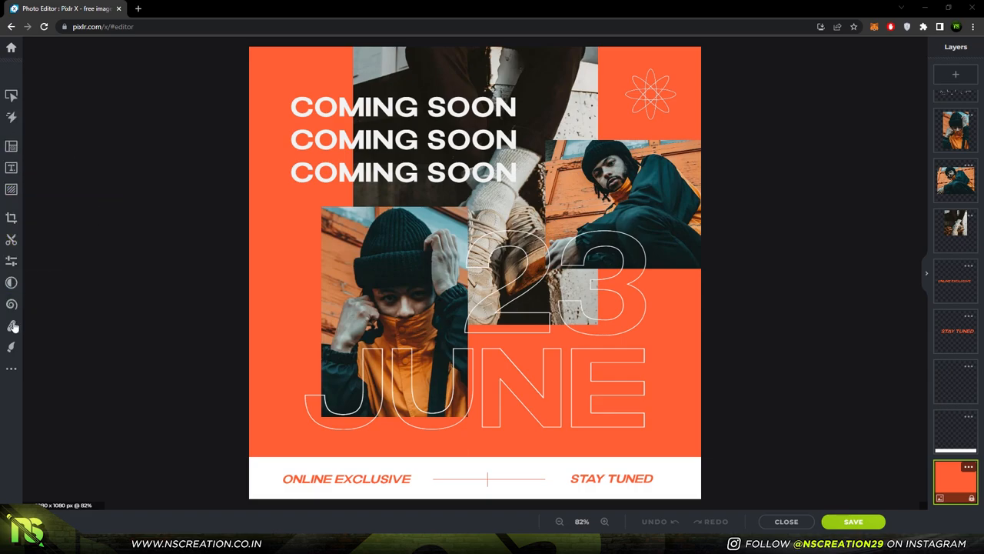
{"action": "left_click", "coordinate": [12, 96]}
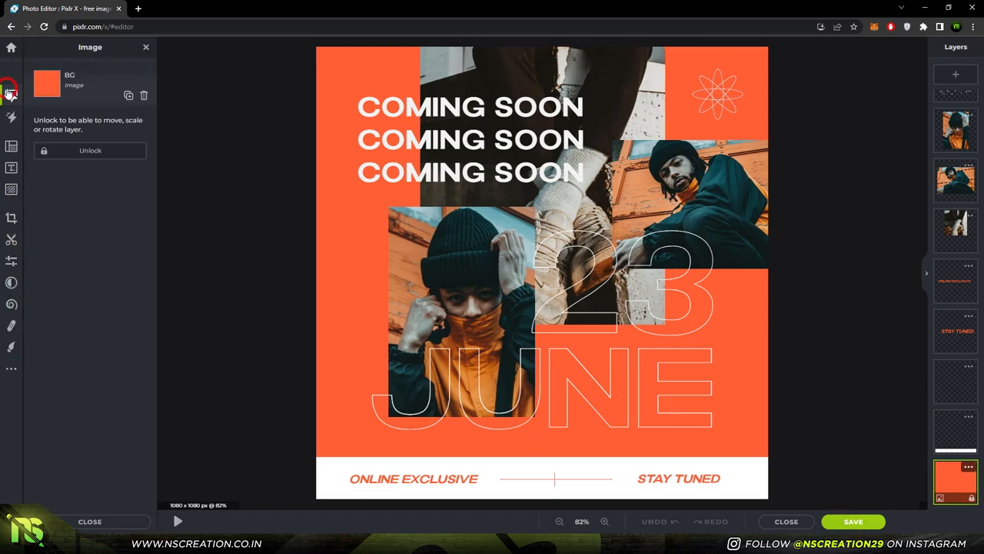
{"action": "left_click", "coordinate": [11, 96]}
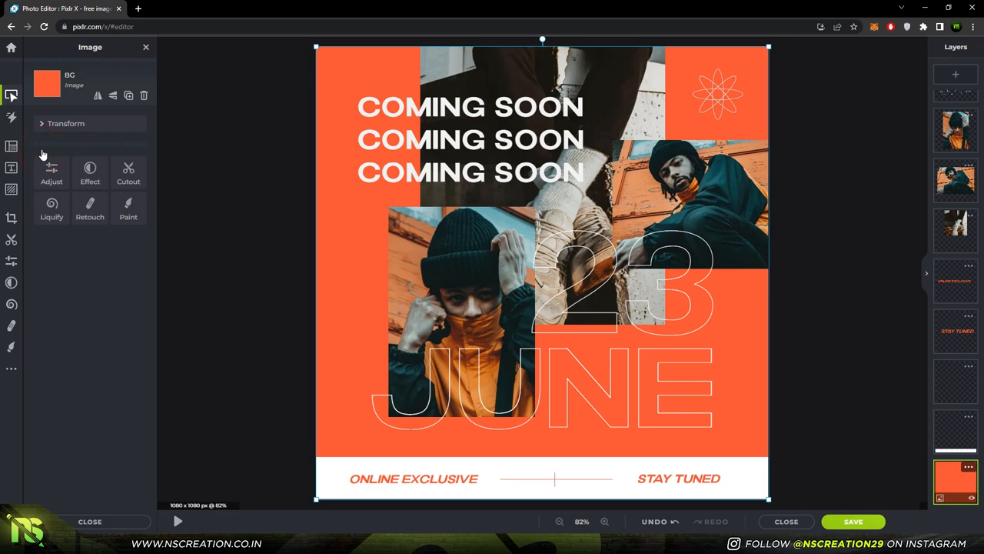
{"action": "left_click", "coordinate": [65, 123]}
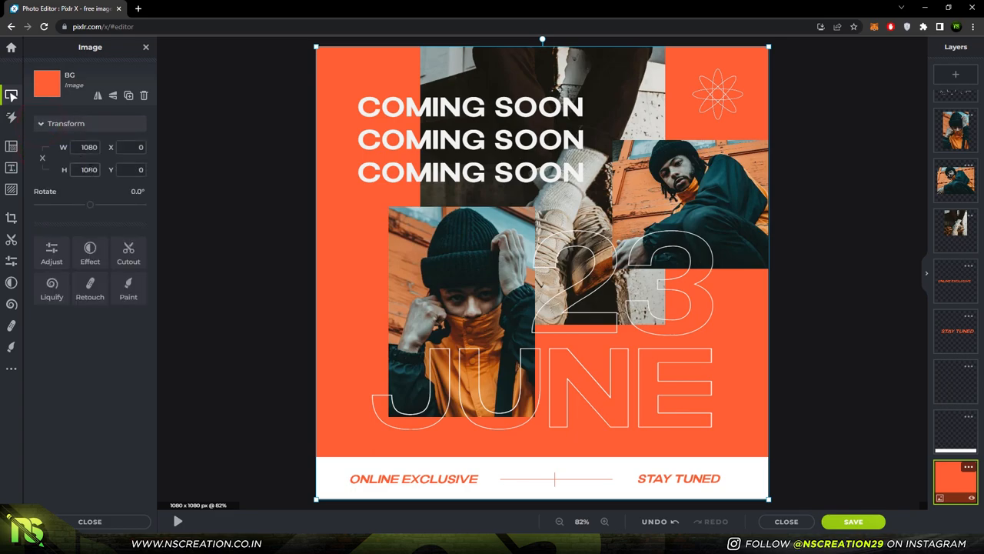
{"action": "left_click_drag", "start_coordinate": [89, 204], "coordinate": [85, 207]}
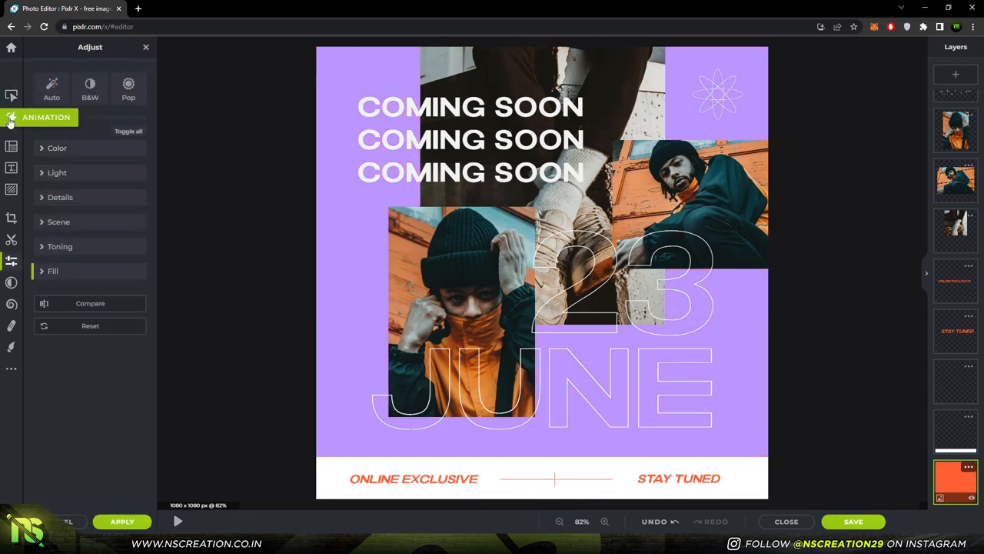
Step: Preview fade and other animation presets on the design, then bring up the page layout settings
{"action": "left_click", "coordinate": [13, 120]}
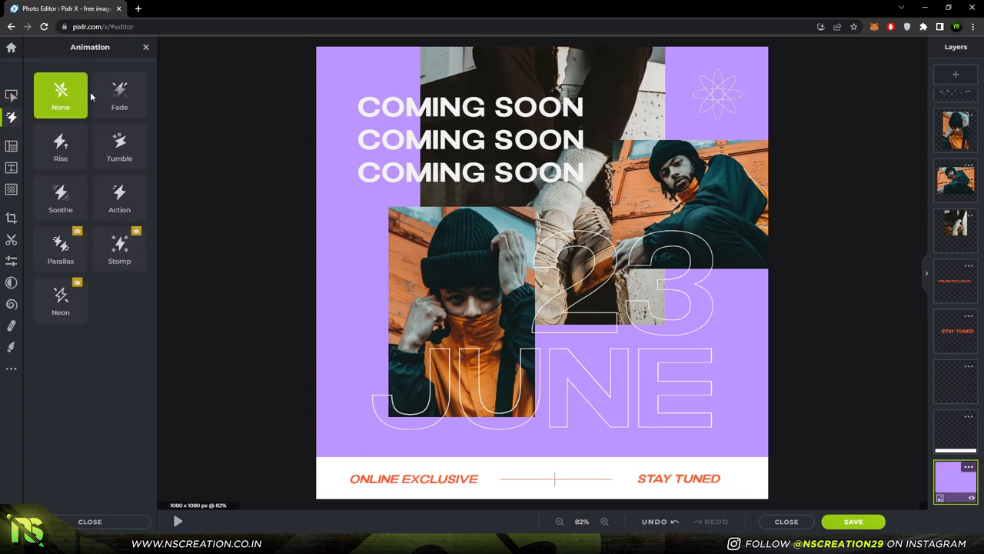
{"action": "left_click", "coordinate": [120, 95]}
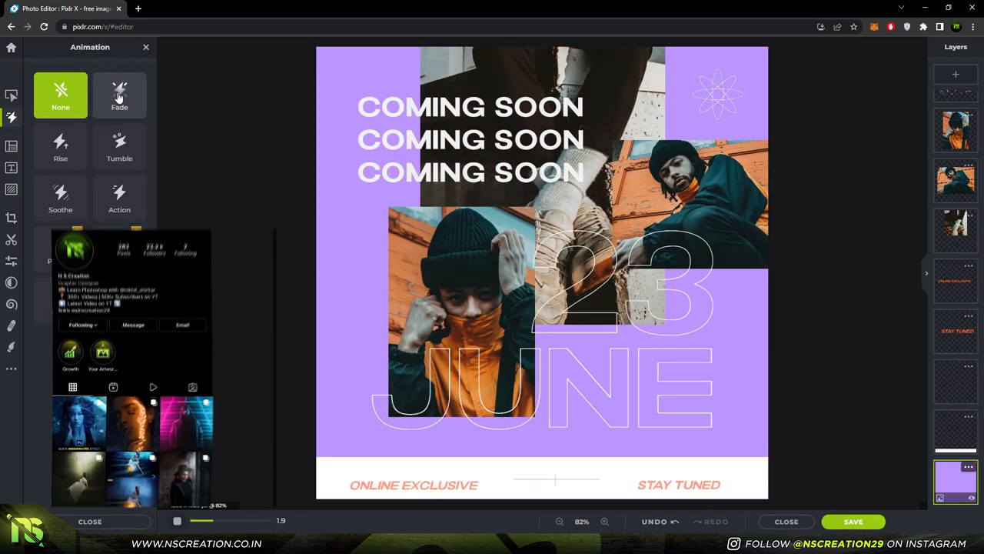
{"action": "left_click", "coordinate": [60, 147]}
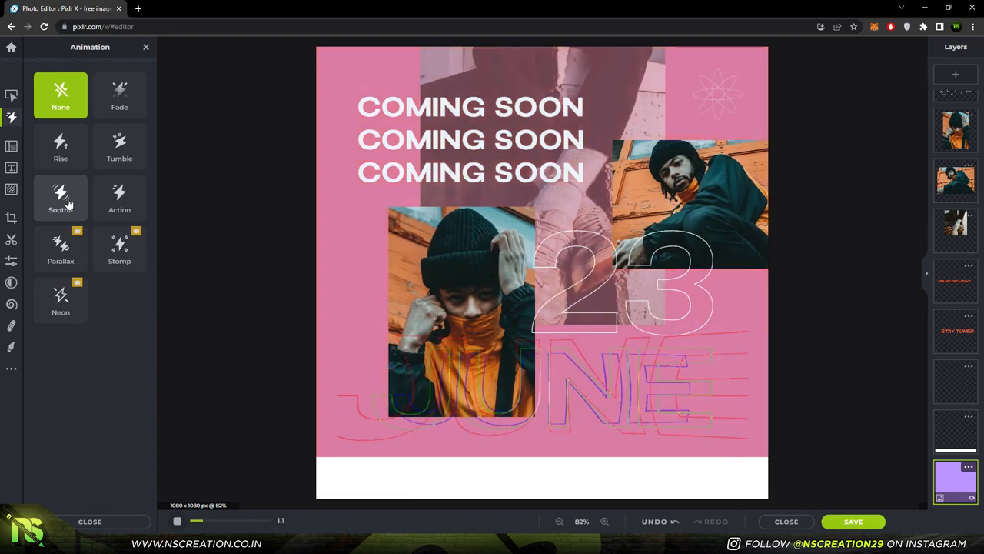
{"action": "left_click", "coordinate": [119, 197]}
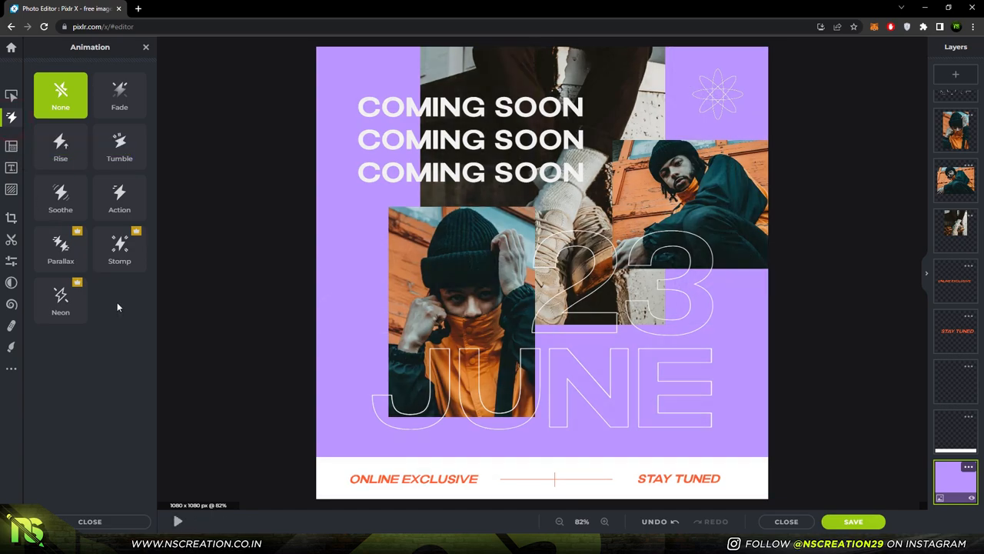
{"action": "mouse_move", "coordinate": [12, 146]}
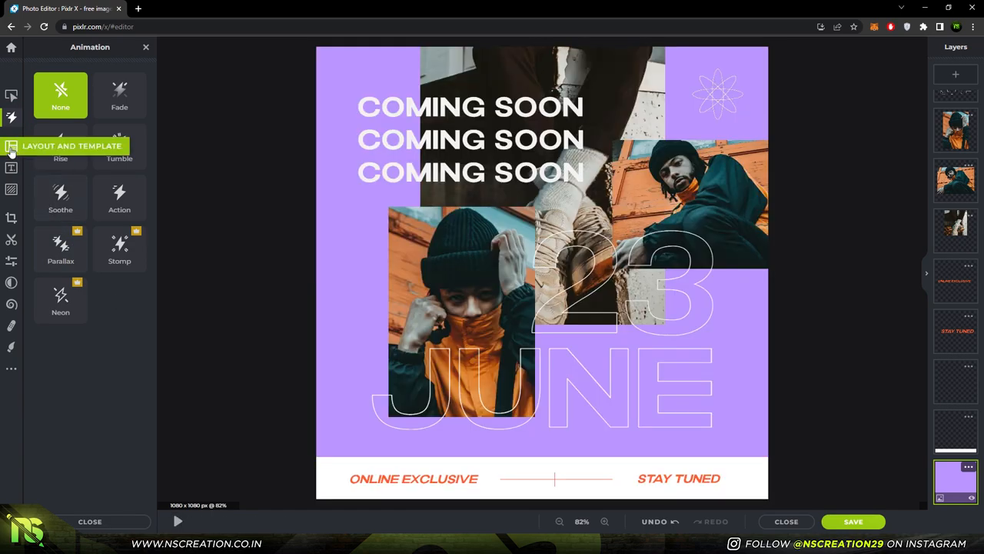
{"action": "left_click", "coordinate": [12, 146]}
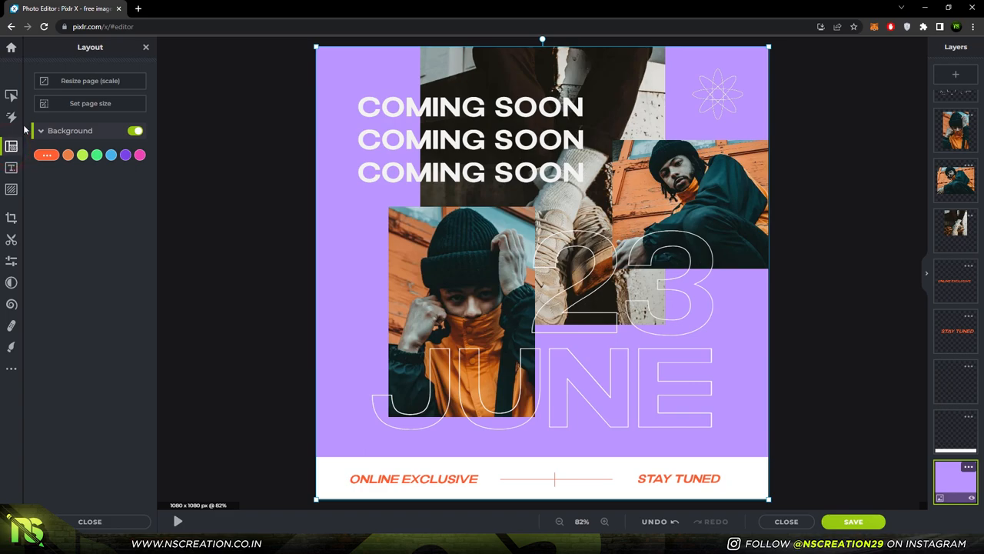
Step: Confirm the page resize at 1080 × 1080
{"action": "left_click", "coordinate": [89, 80]}
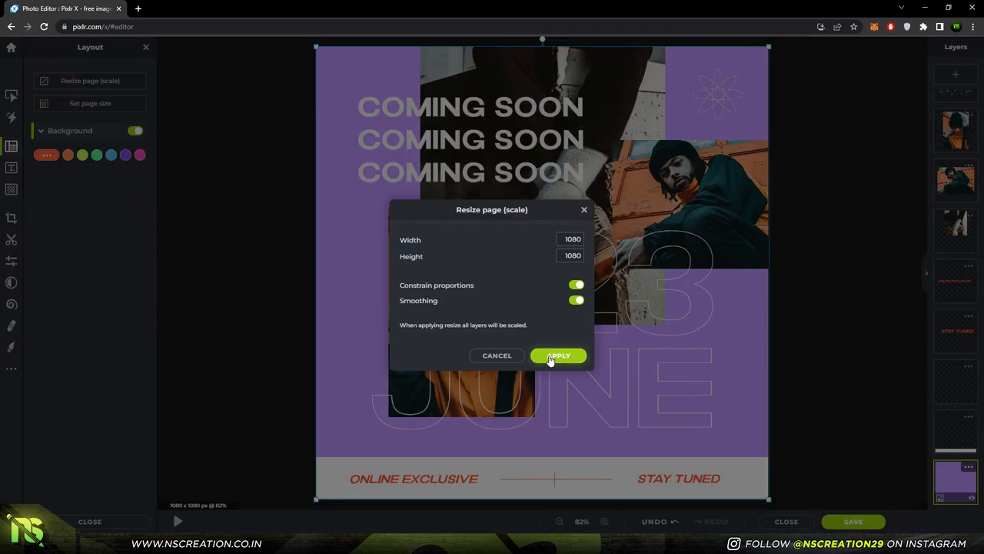
{"action": "left_click", "coordinate": [559, 355]}
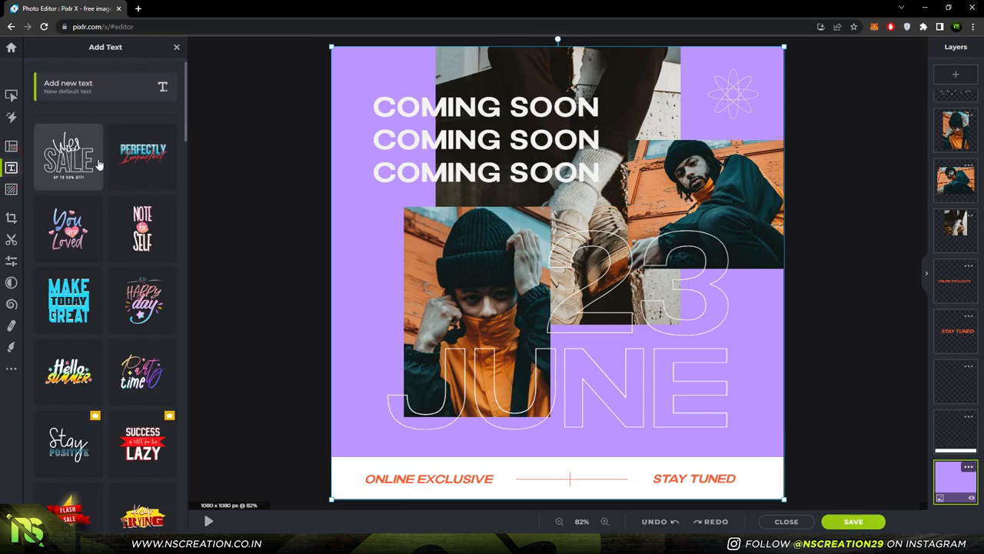
Step: Add the Perfectly script text preset and move it down to the bottom banner
{"action": "left_click", "coordinate": [141, 157]}
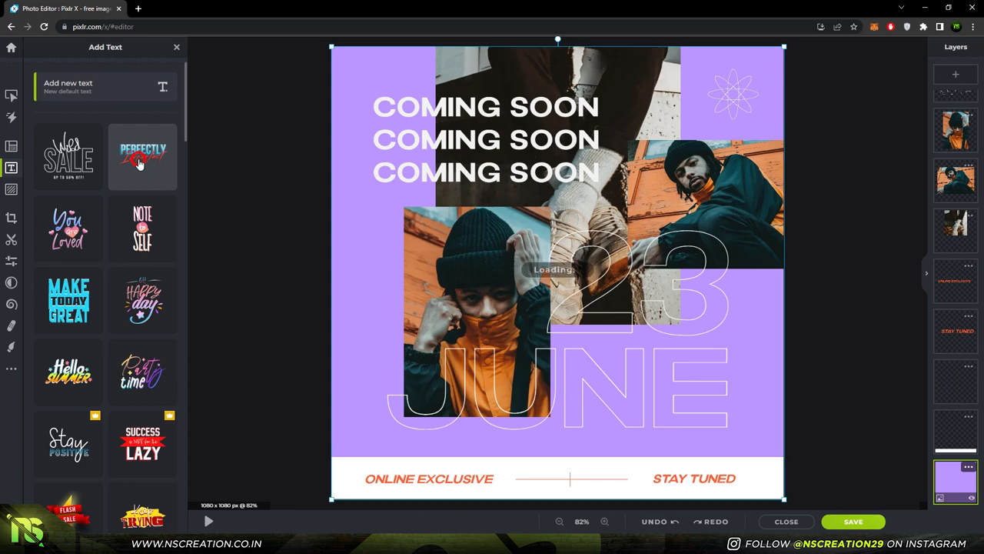
{"action": "left_click", "coordinate": [142, 157]}
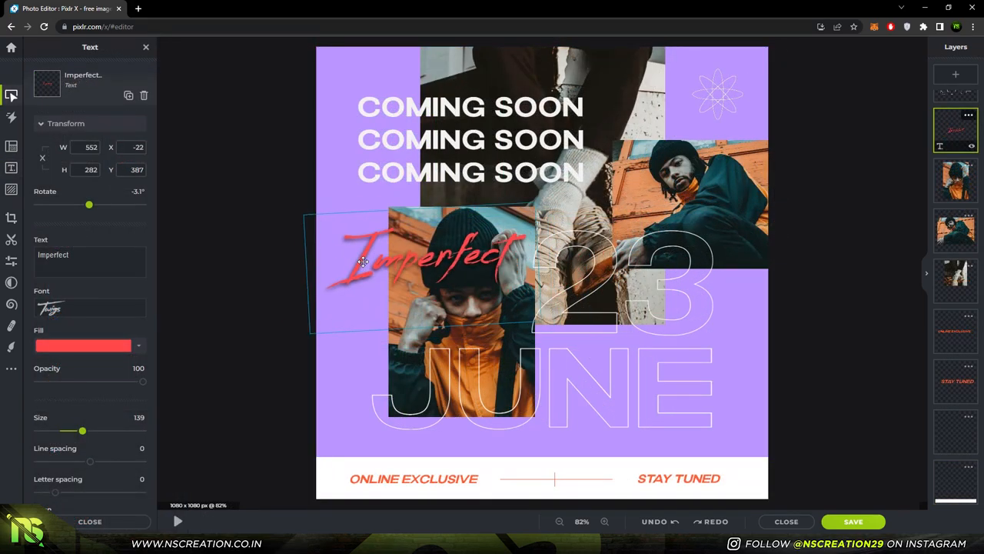
{"action": "left_click_drag", "start_coordinate": [438, 261], "coordinate": [538, 474]}
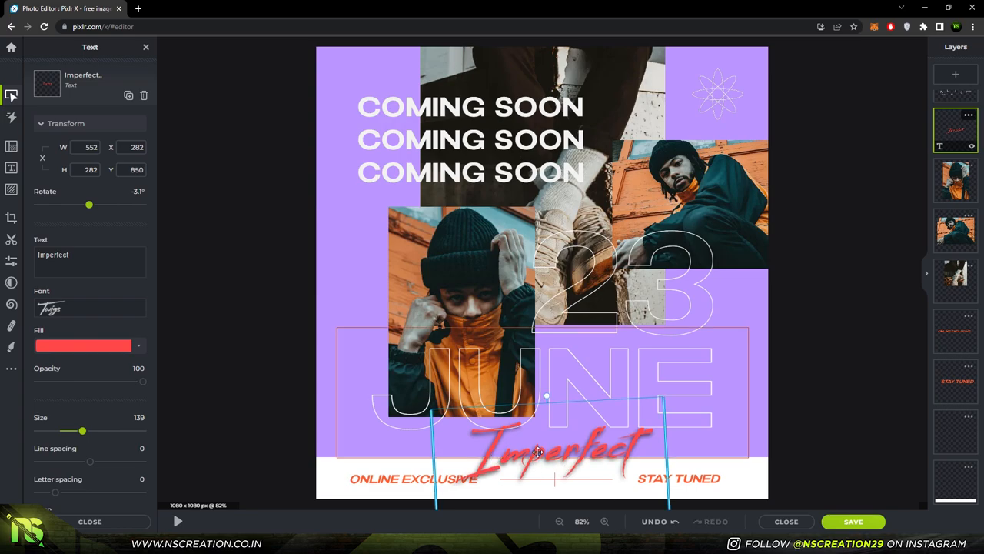
Step: Change the text's wording to 'text' and browse the font list
{"action": "left_click", "coordinate": [90, 256]}
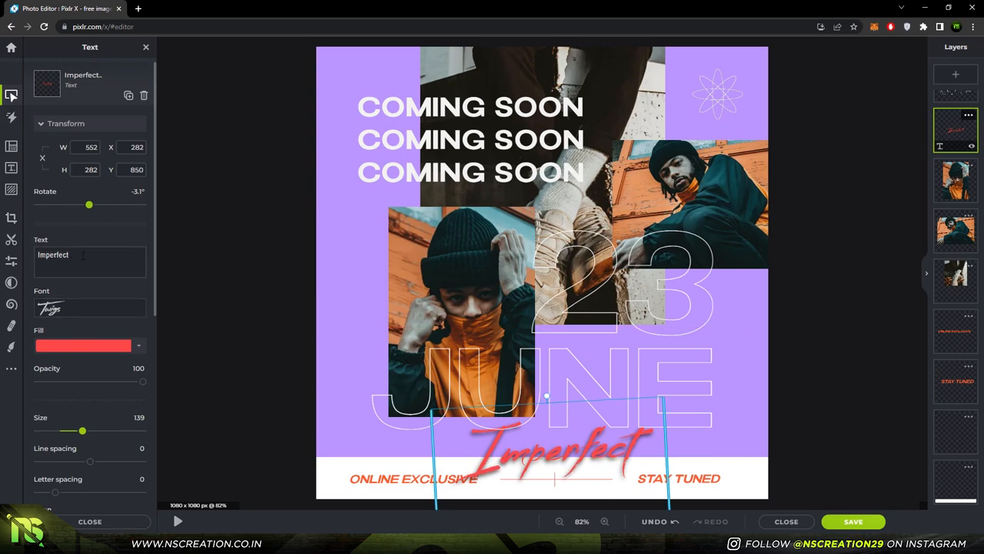
{"action": "type", "text": "text"}
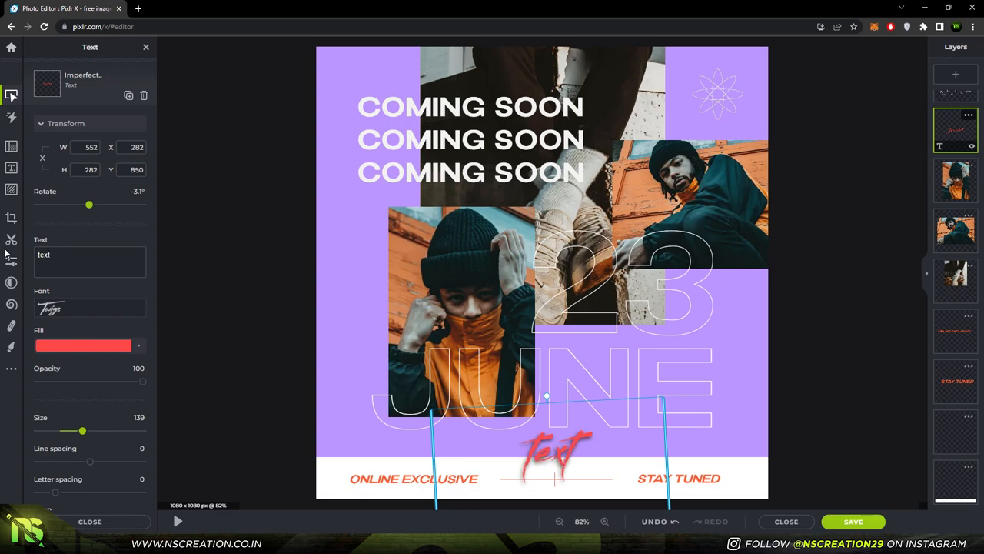
{"action": "left_click", "coordinate": [89, 307]}
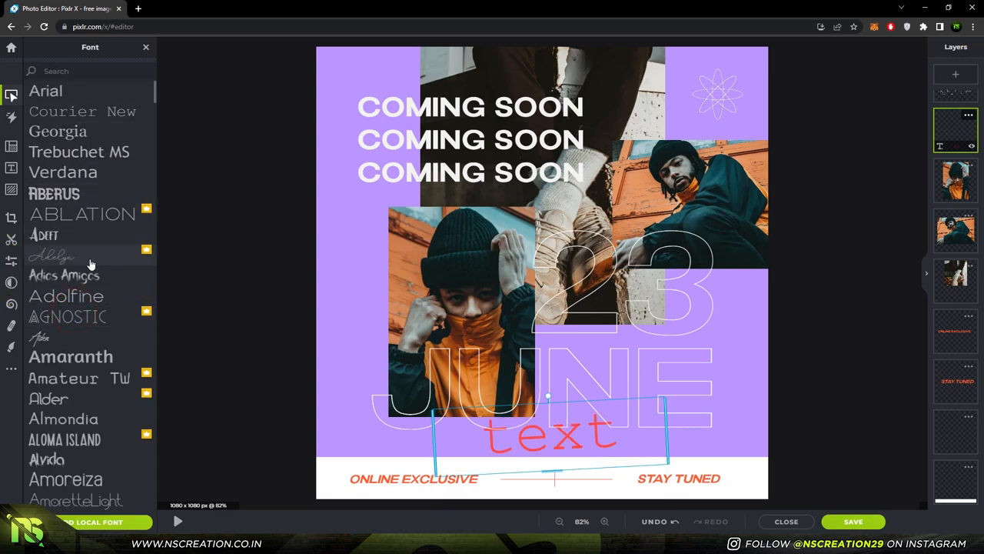
{"action": "scroll", "scroll_direction": "down", "scroll_amount": 3}
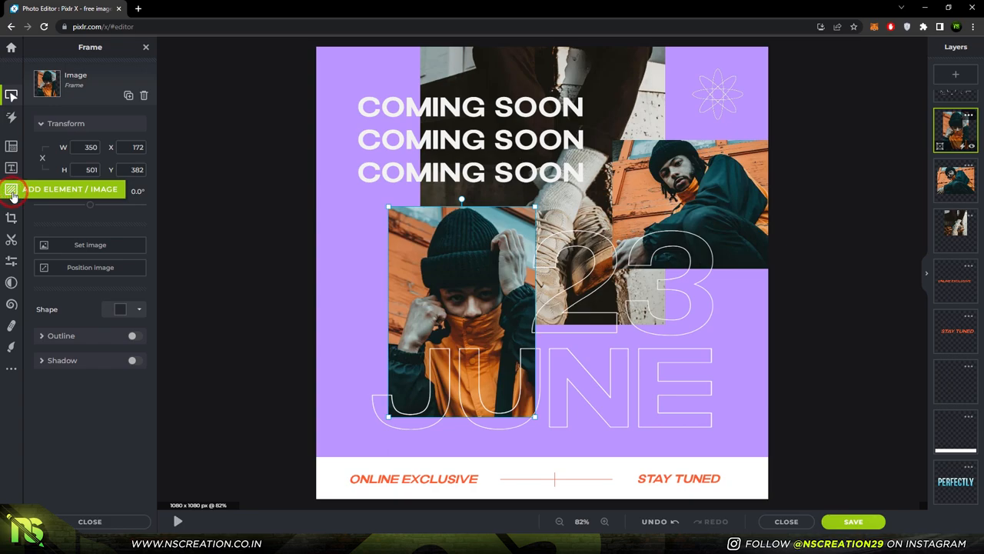
Step: Browse the element library's film frames, sparkles, paper tears and patterns
{"action": "left_click", "coordinate": [11, 189]}
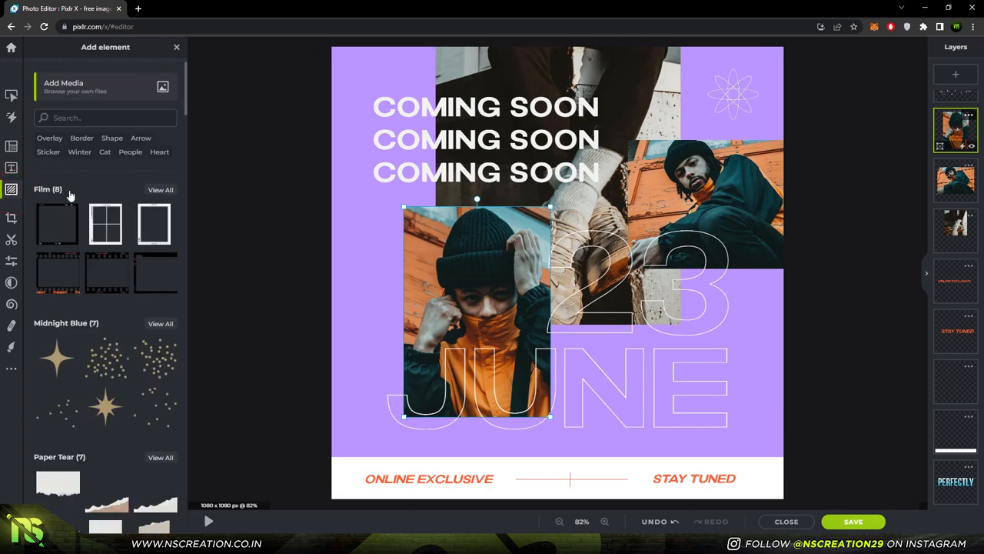
{"action": "scroll", "scroll_direction": "down", "scroll_amount": 3}
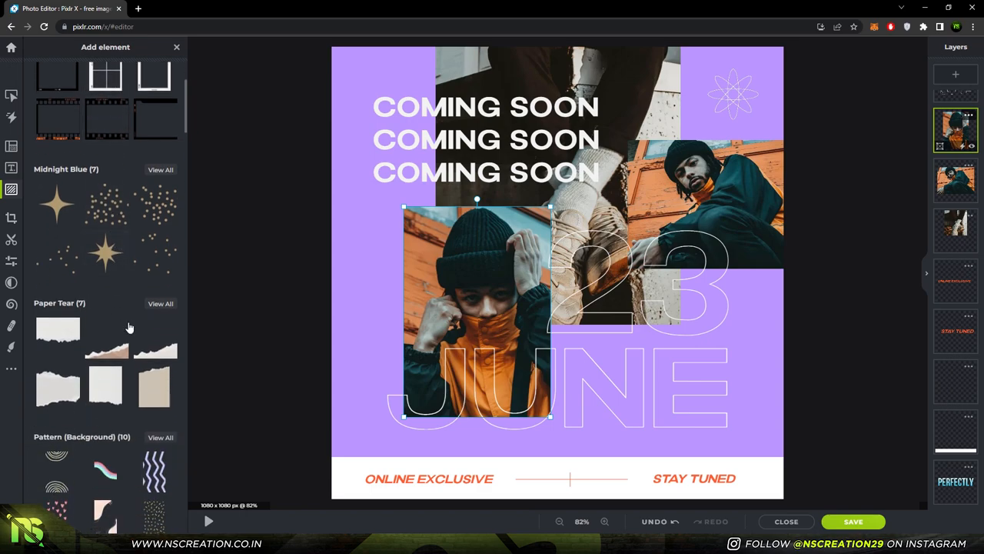
{"action": "scroll", "scroll_direction": "down", "scroll_amount": 3}
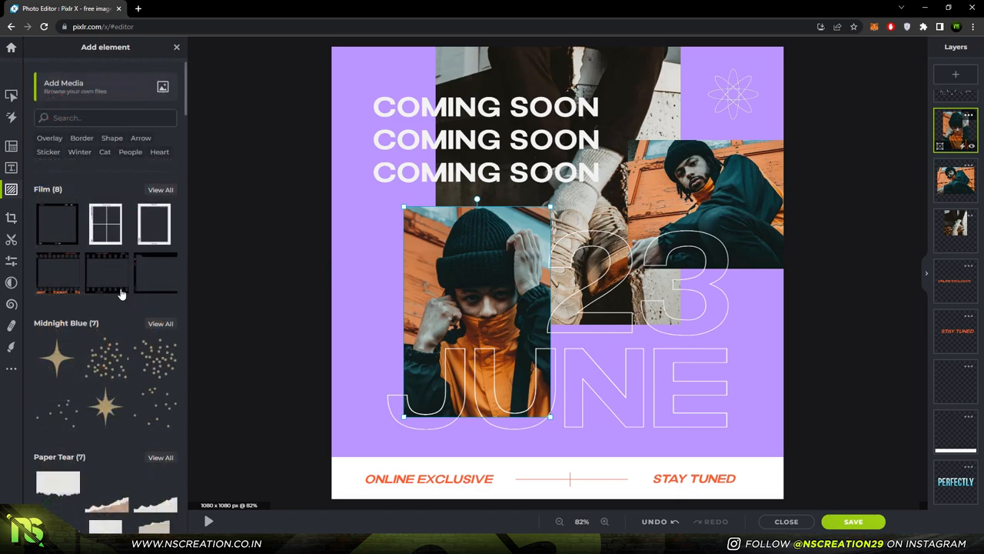
{"action": "mouse_move", "coordinate": [11, 218]}
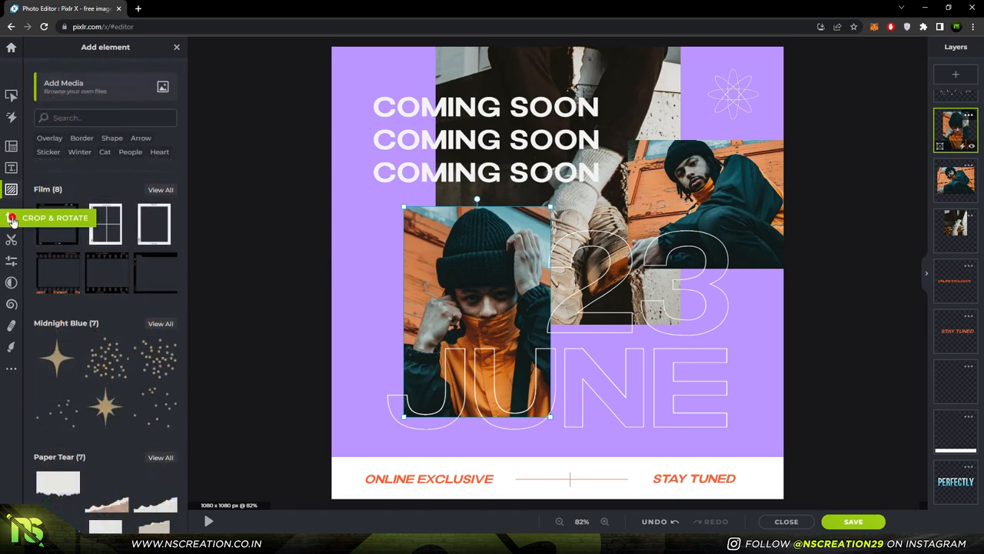
Step: Rotate the poster a quarter turn left, return it upright, then bring up the cutout tool
{"action": "left_click", "coordinate": [11, 217]}
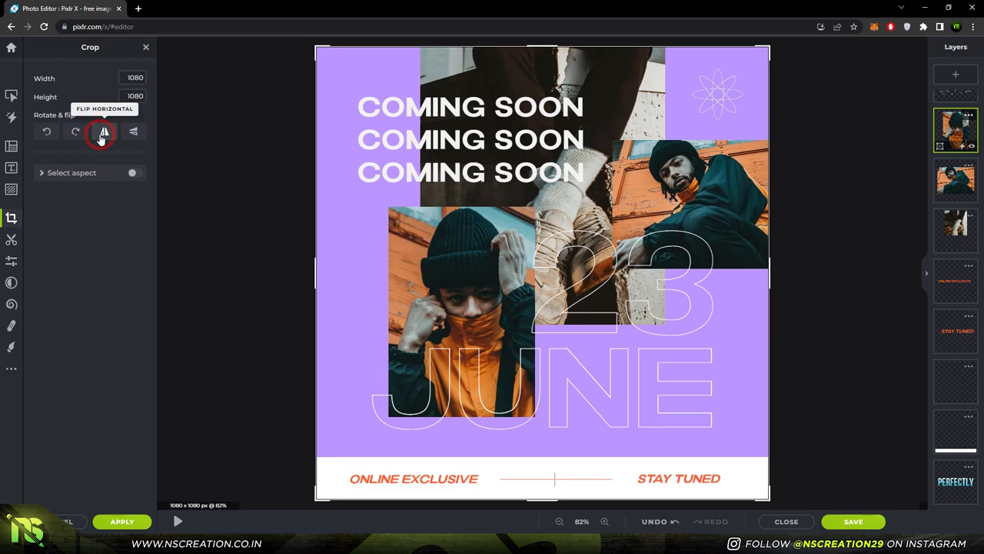
{"action": "left_click", "coordinate": [46, 131]}
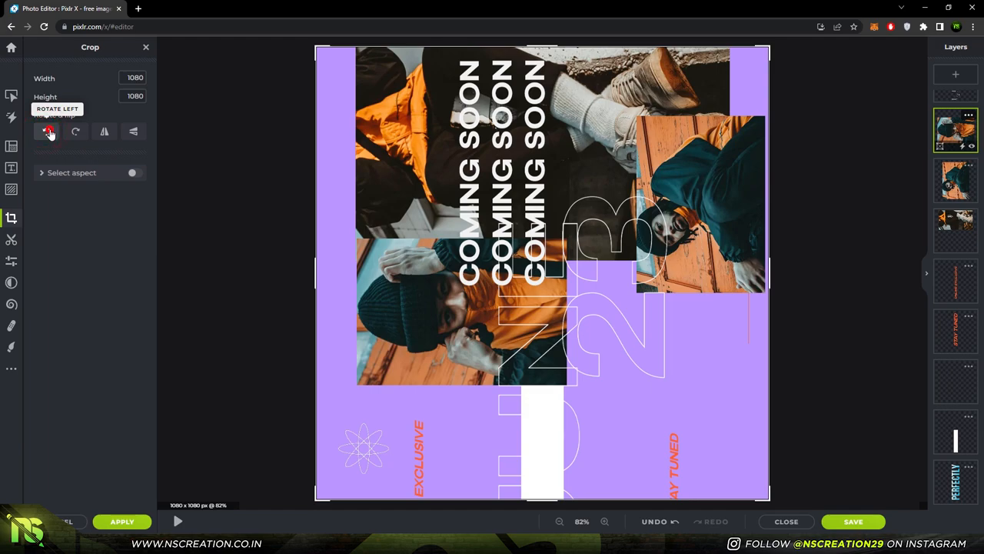
{"action": "left_click", "coordinate": [50, 130]}
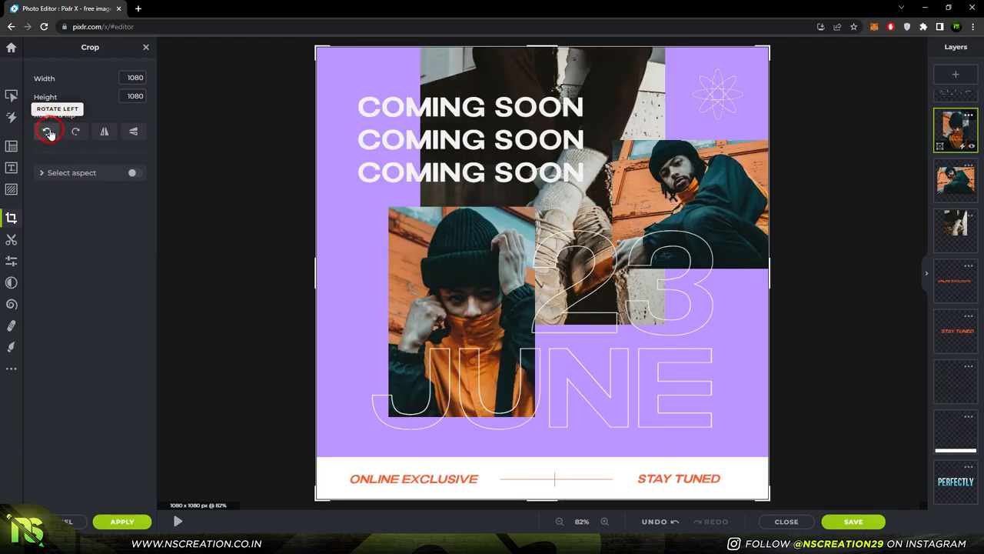
{"action": "left_click", "coordinate": [13, 240]}
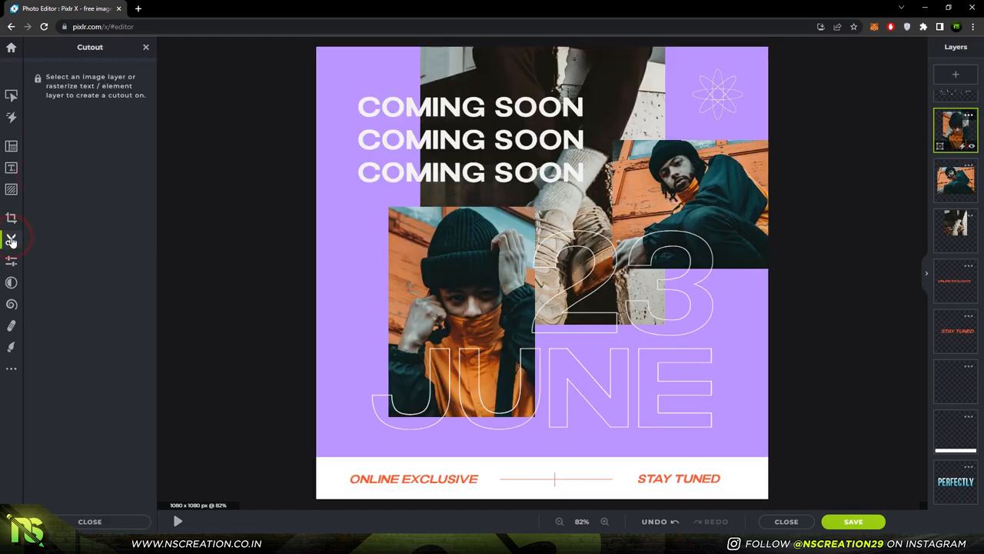
Step: Preview the Rangeen and Venely effects on the bottom-left photo, then discard them
{"action": "left_click", "coordinate": [13, 261]}
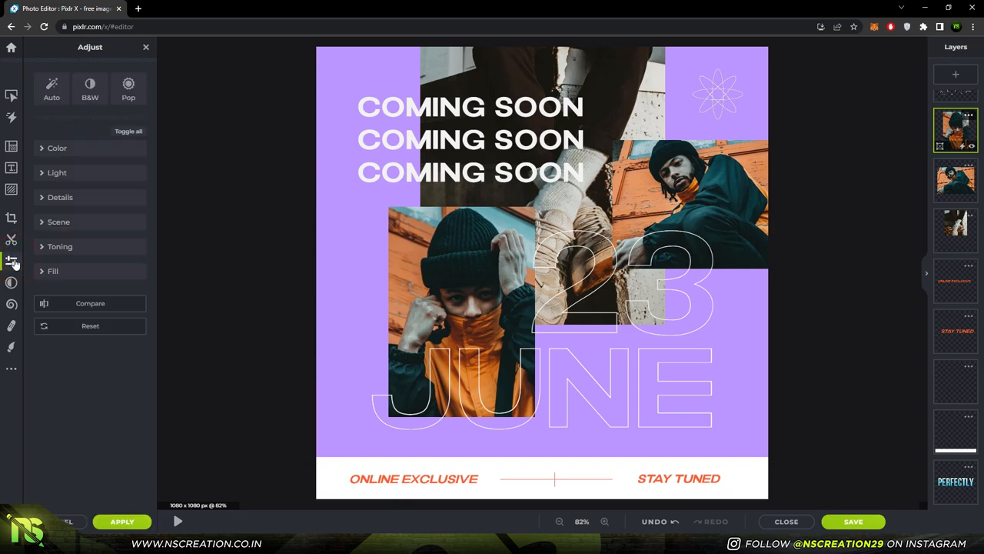
{"action": "mouse_move", "coordinate": [75, 178]}
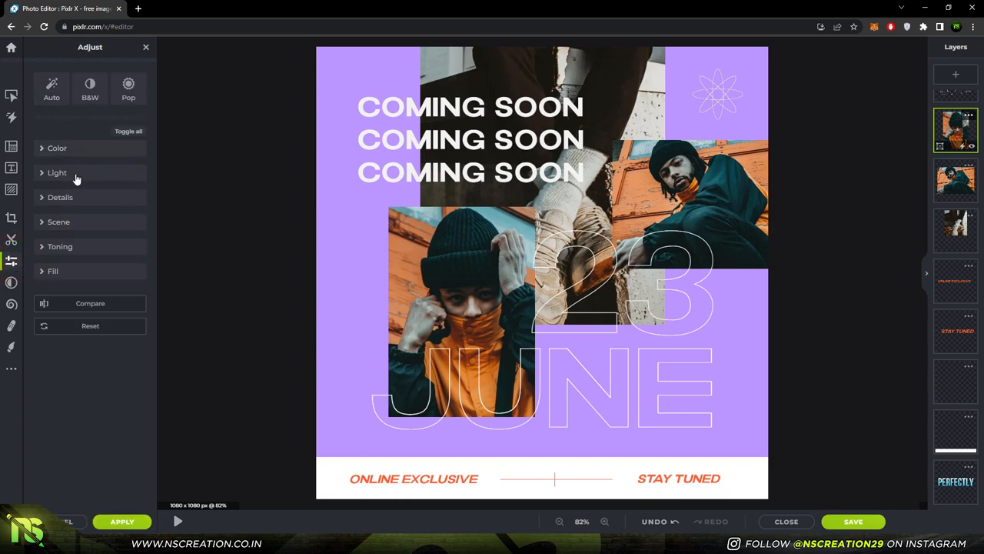
{"action": "mouse_move", "coordinate": [13, 283]}
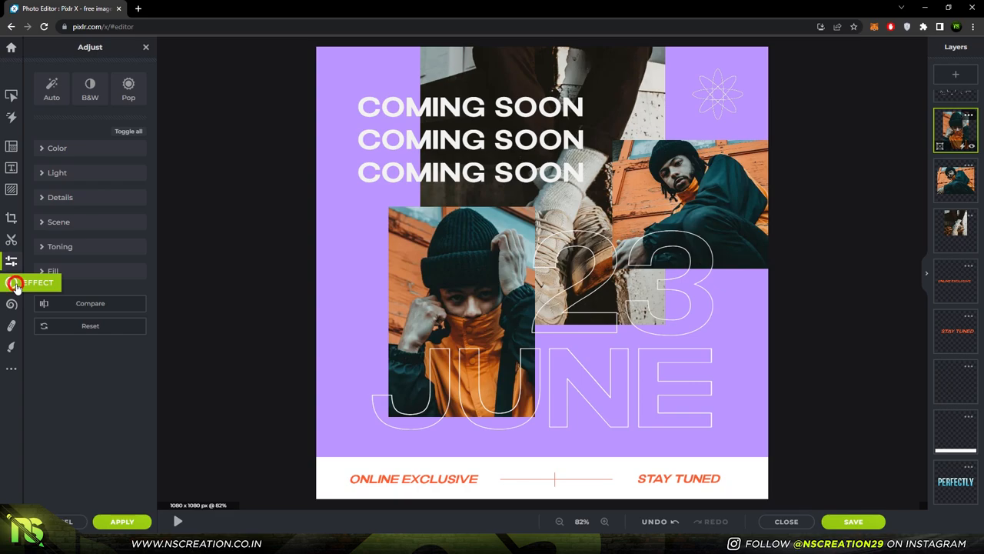
{"action": "left_click", "coordinate": [37, 283]}
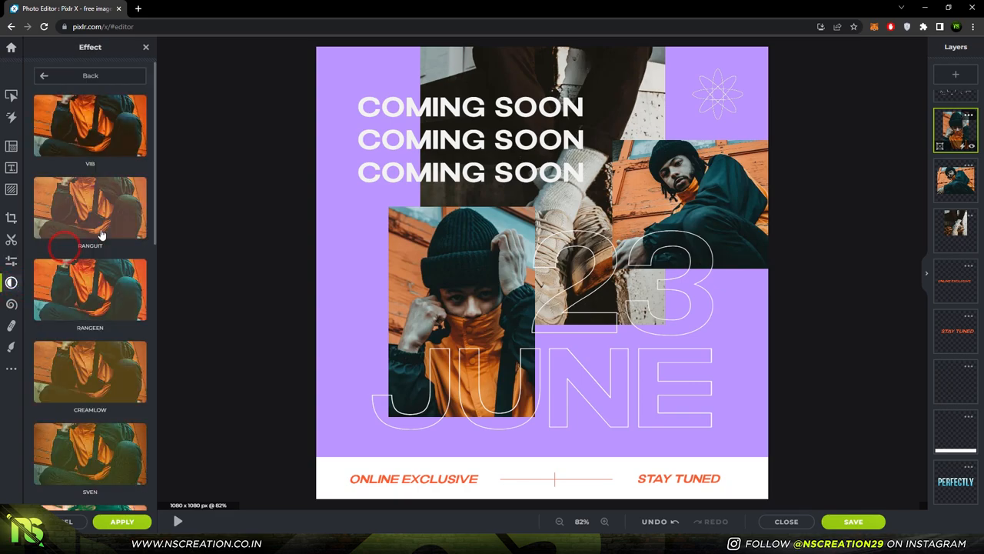
{"action": "left_click", "coordinate": [89, 123]}
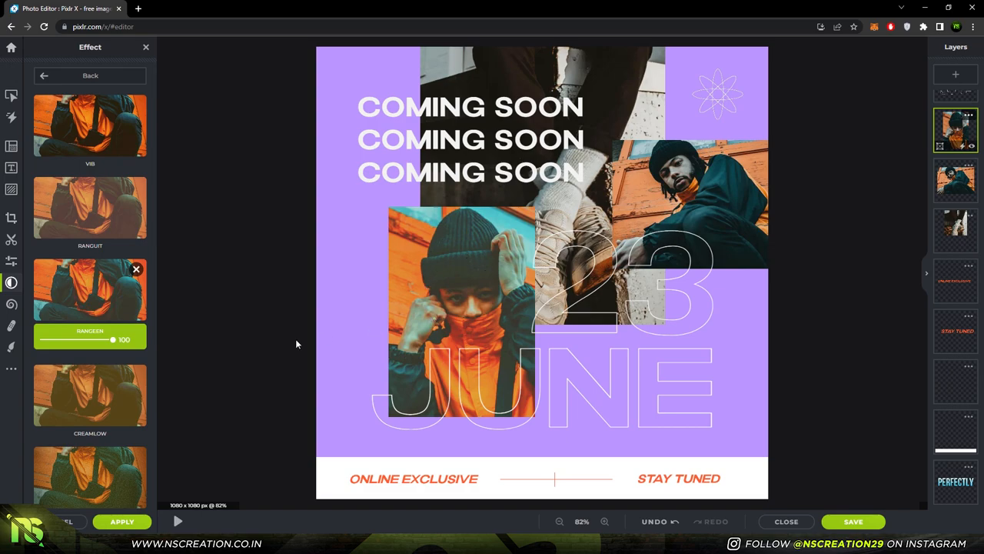
{"action": "left_click", "coordinate": [89, 433]}
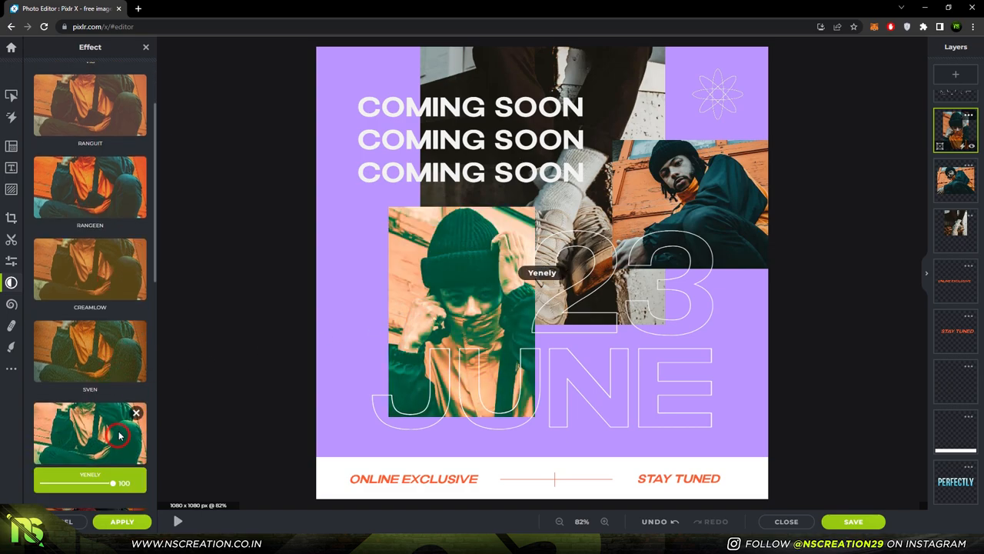
{"action": "left_click", "coordinate": [12, 100]}
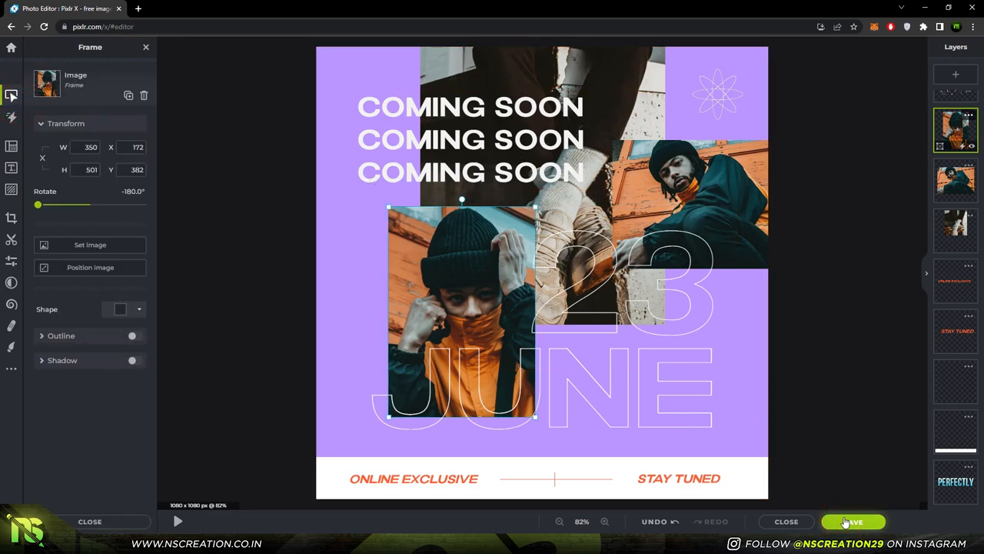
Step: Bring up the Save dialog offering 1080 × 1080 MP4, GIF, ZIP and PXZ export
{"action": "left_click", "coordinate": [852, 521]}
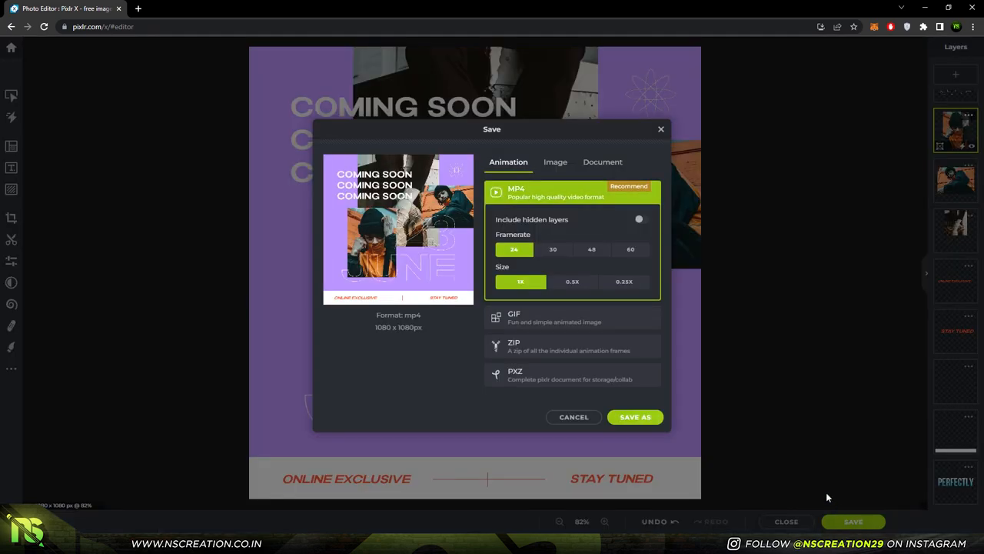
{"action": "mouse_move", "coordinate": [581, 314]}
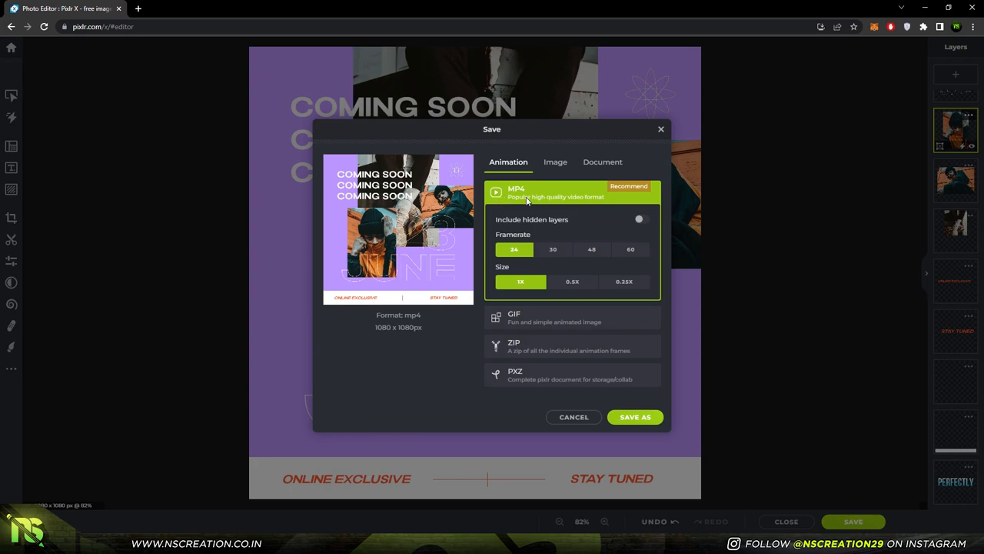
{"action": "mouse_move", "coordinate": [658, 262]}
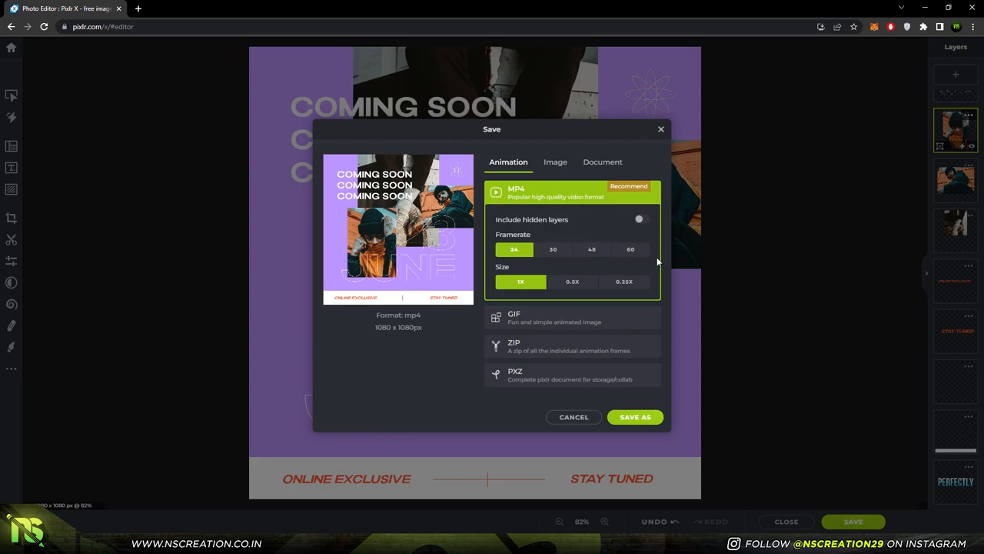